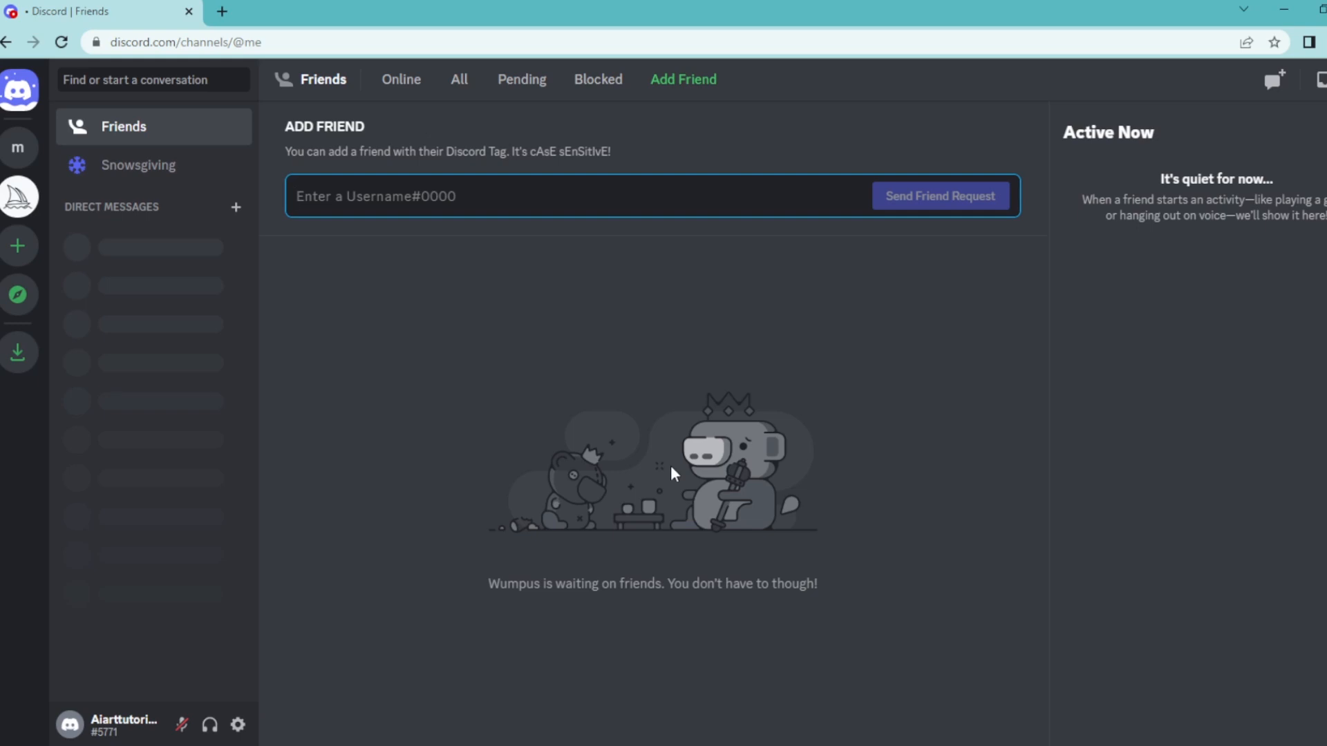
# Switch from the Friends page to the midjourneytutorial server's general channel.
pyautogui.click(377, 196)
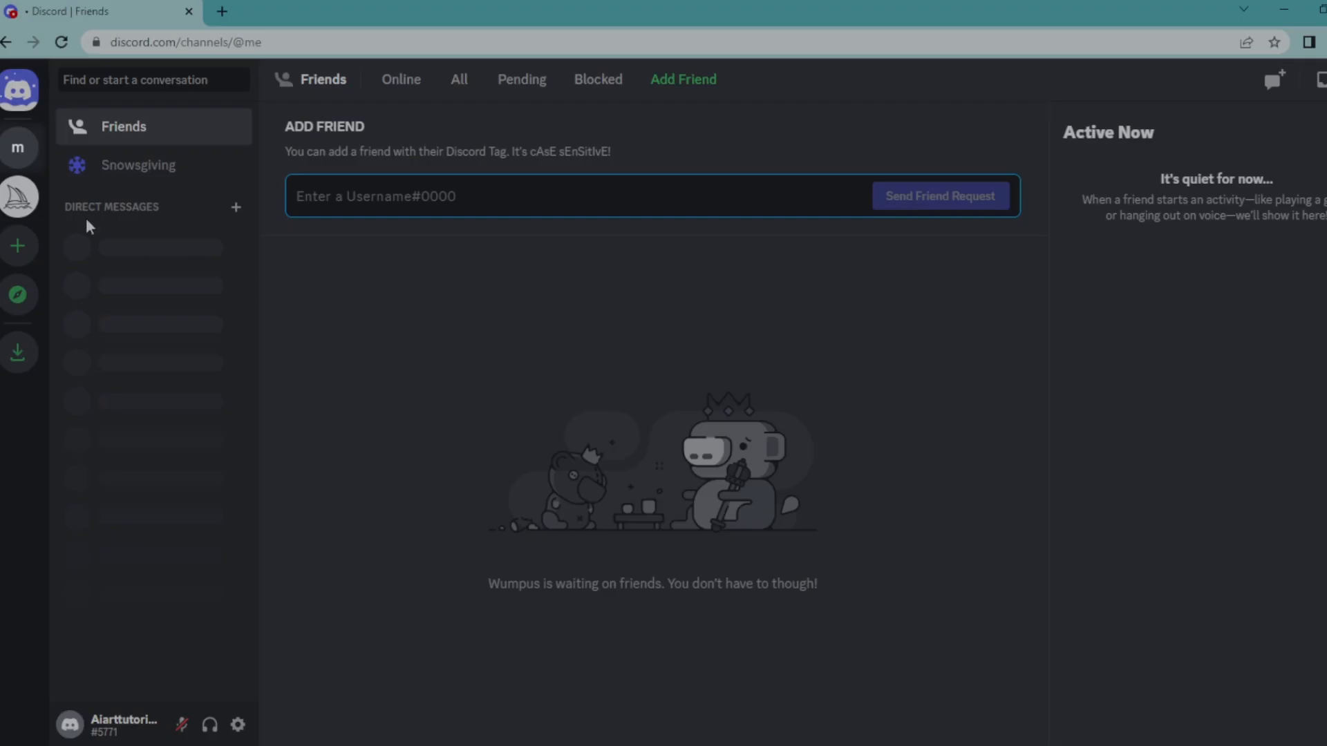
pyautogui.click(18, 196)
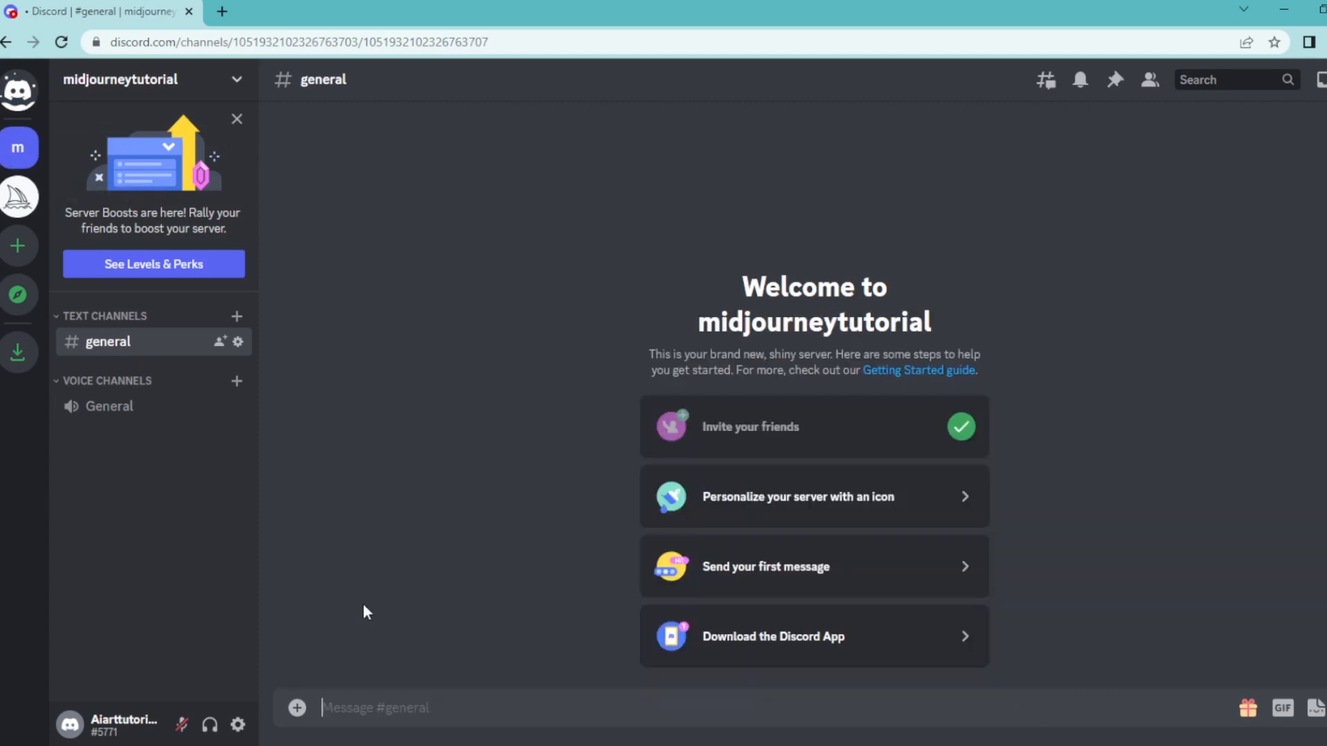
# Run /imagine with the prompt 'hyper realistic space kermit the frog 3d'.
pyautogui.write('/imagine prompt')
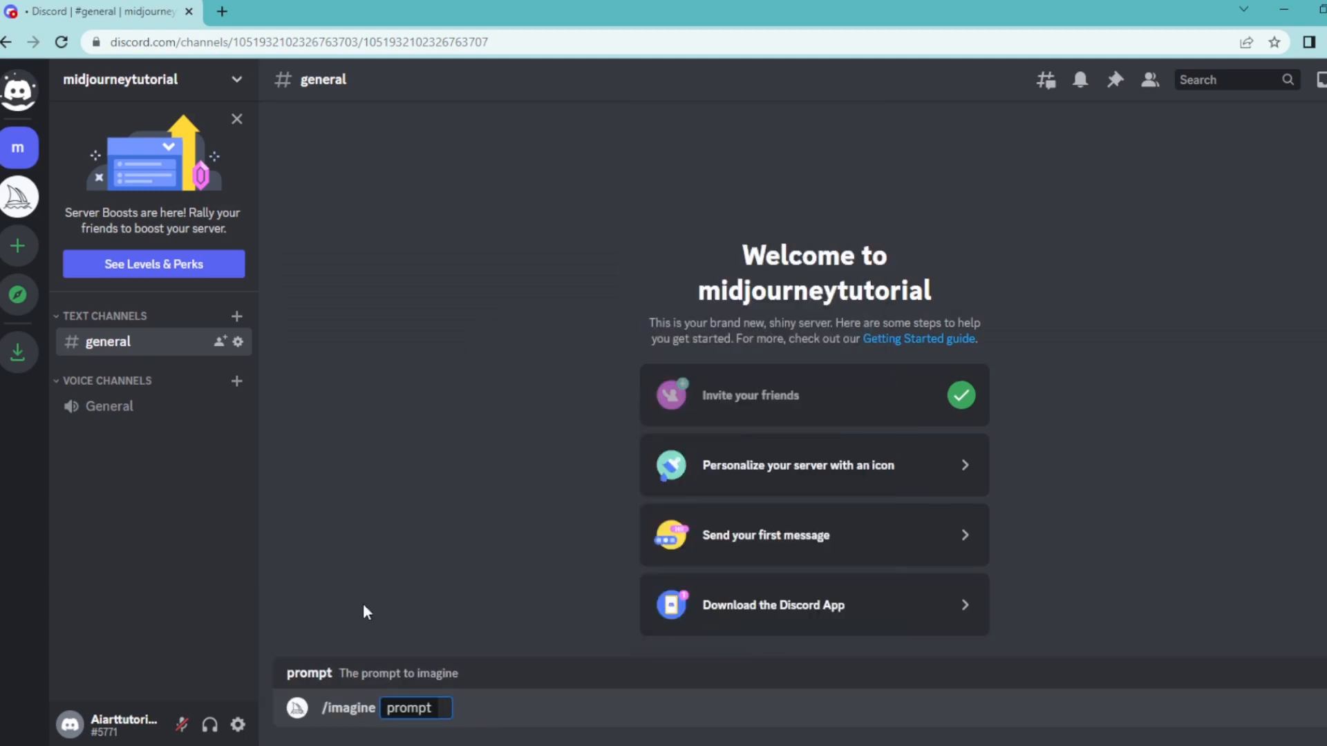
pyautogui.write('hyper realistic space kermit the frog 3d')
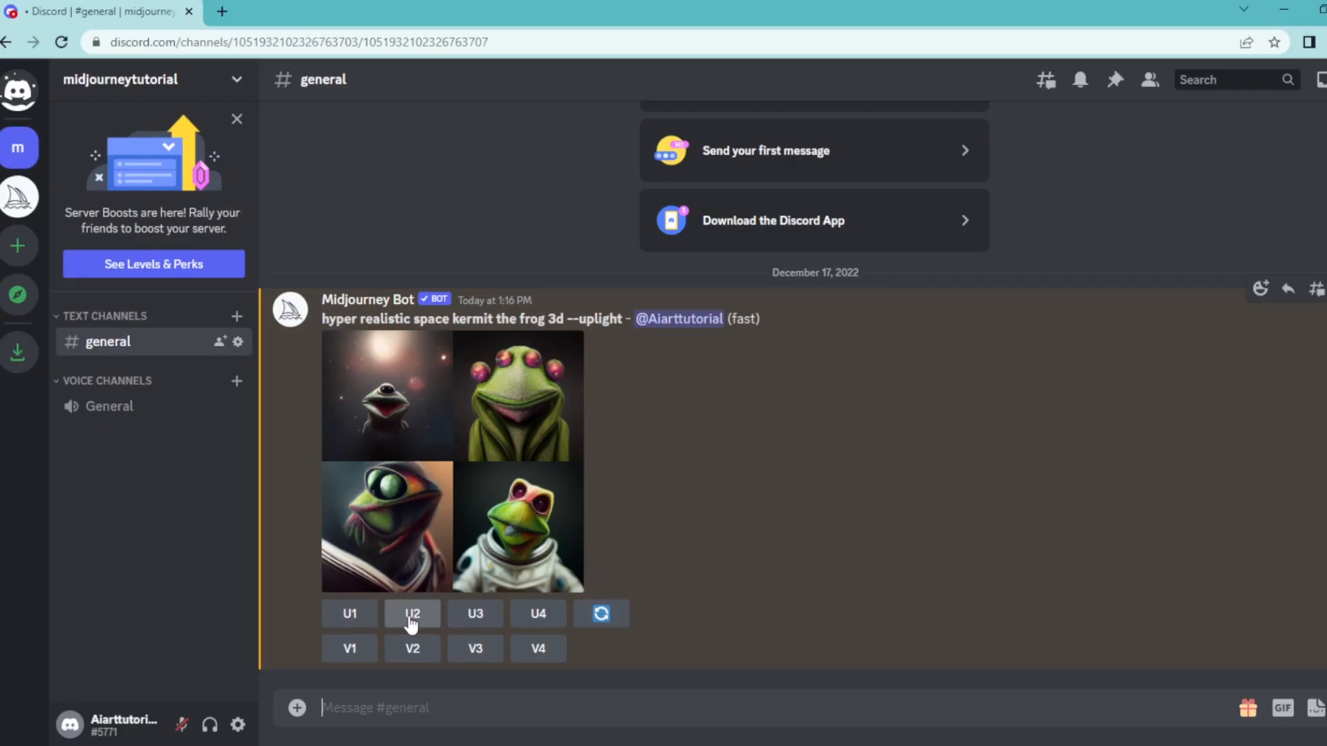
# Upscale the second grid image (U2) and close the enlarged preview.
pyautogui.click(412, 614)
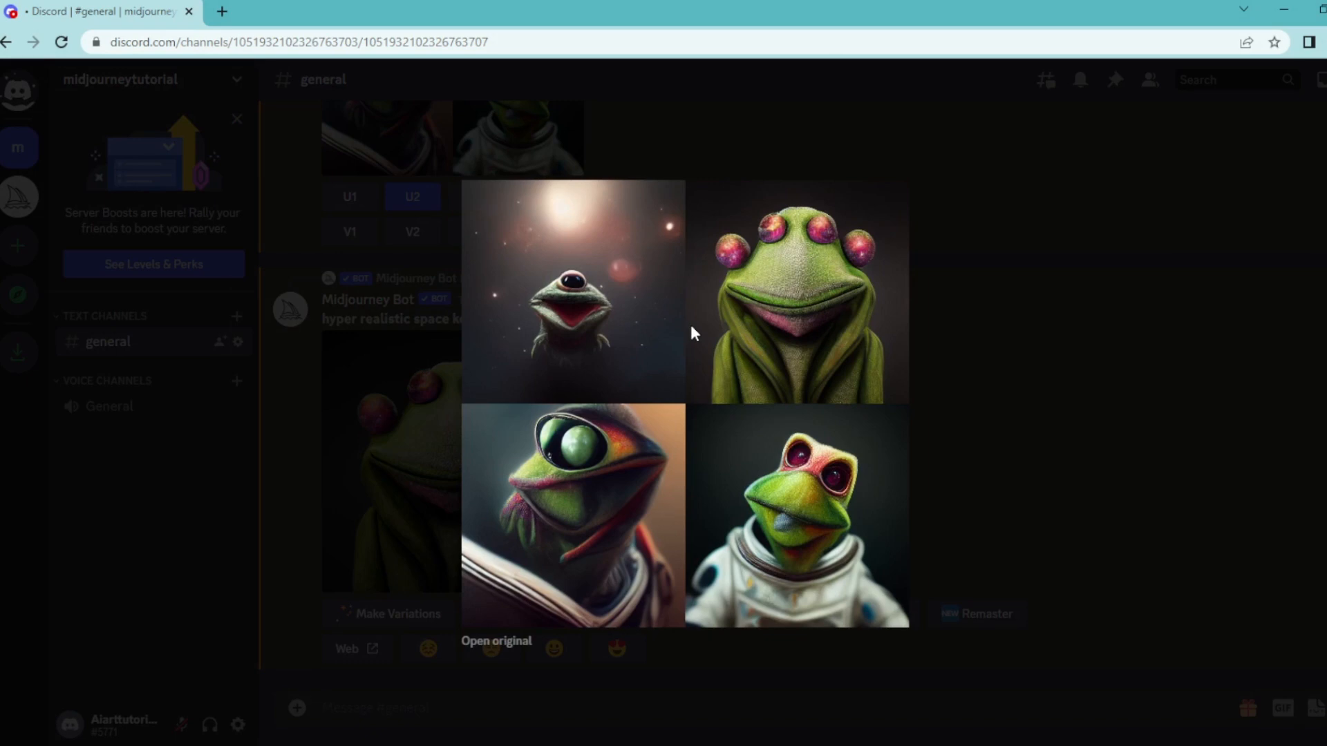
pyautogui.click(412, 196)
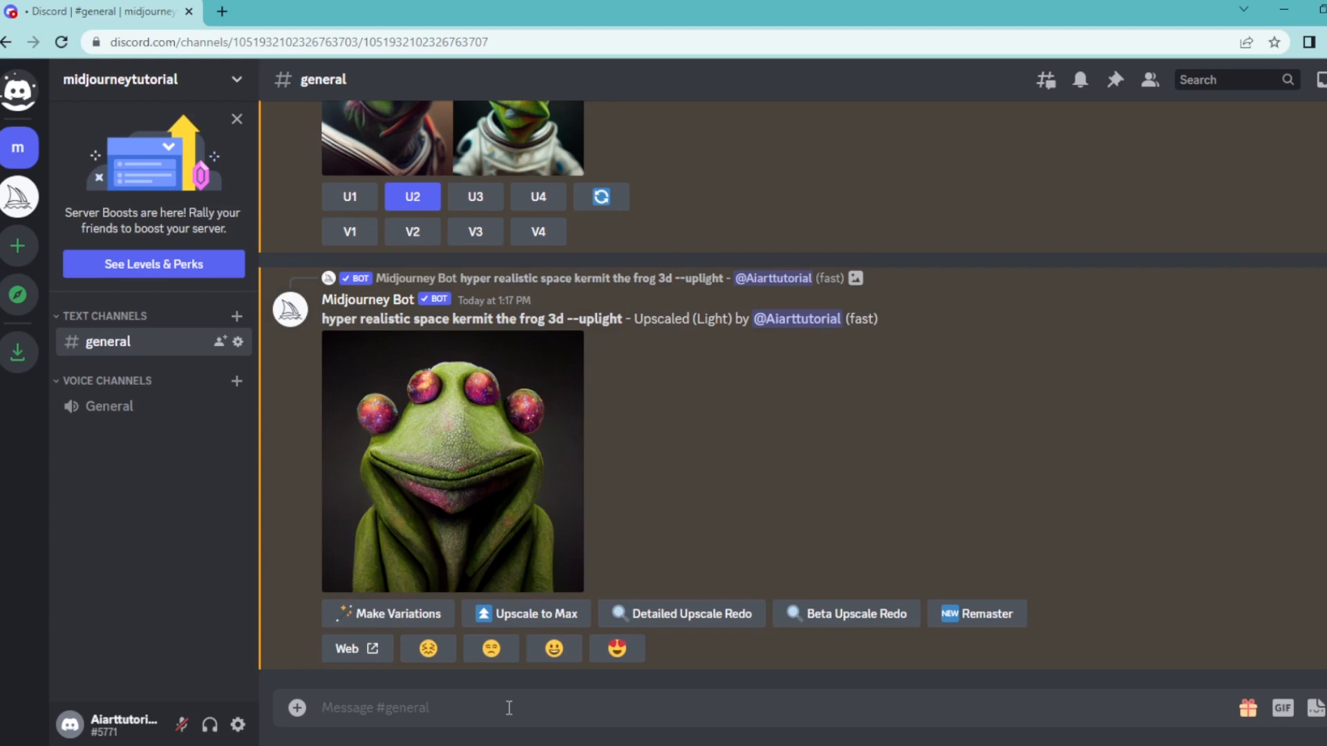
# Send /settings and enable Light upscale, giving the --uplight suffix.
pyautogui.write('/s')
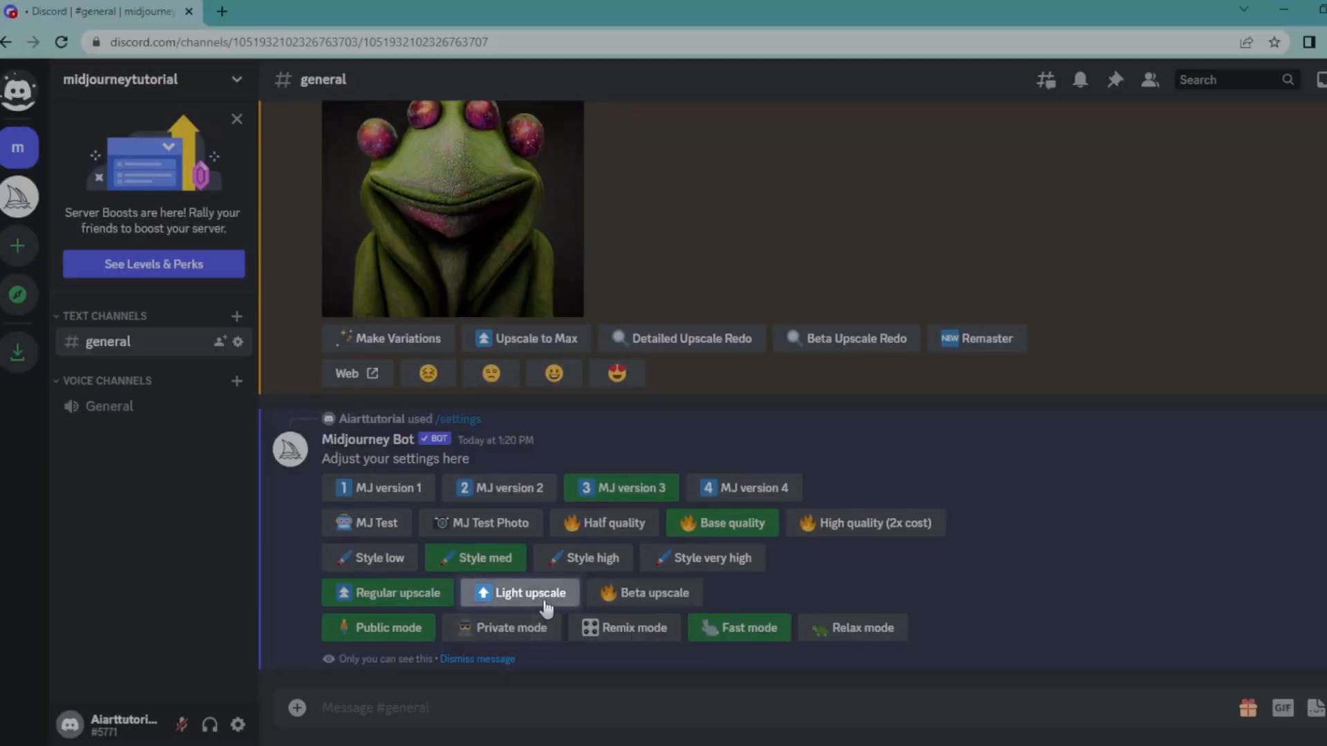
pyautogui.click(520, 592)
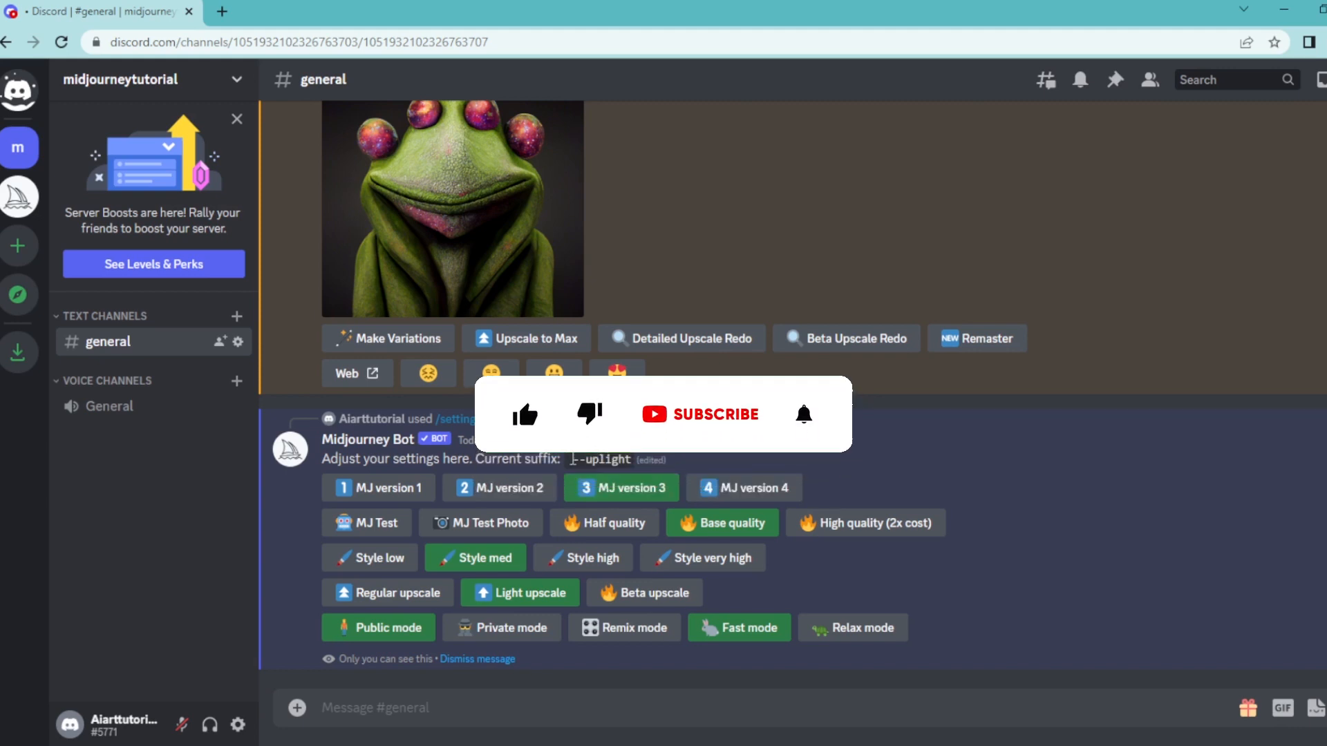
pyautogui.click(524, 415)
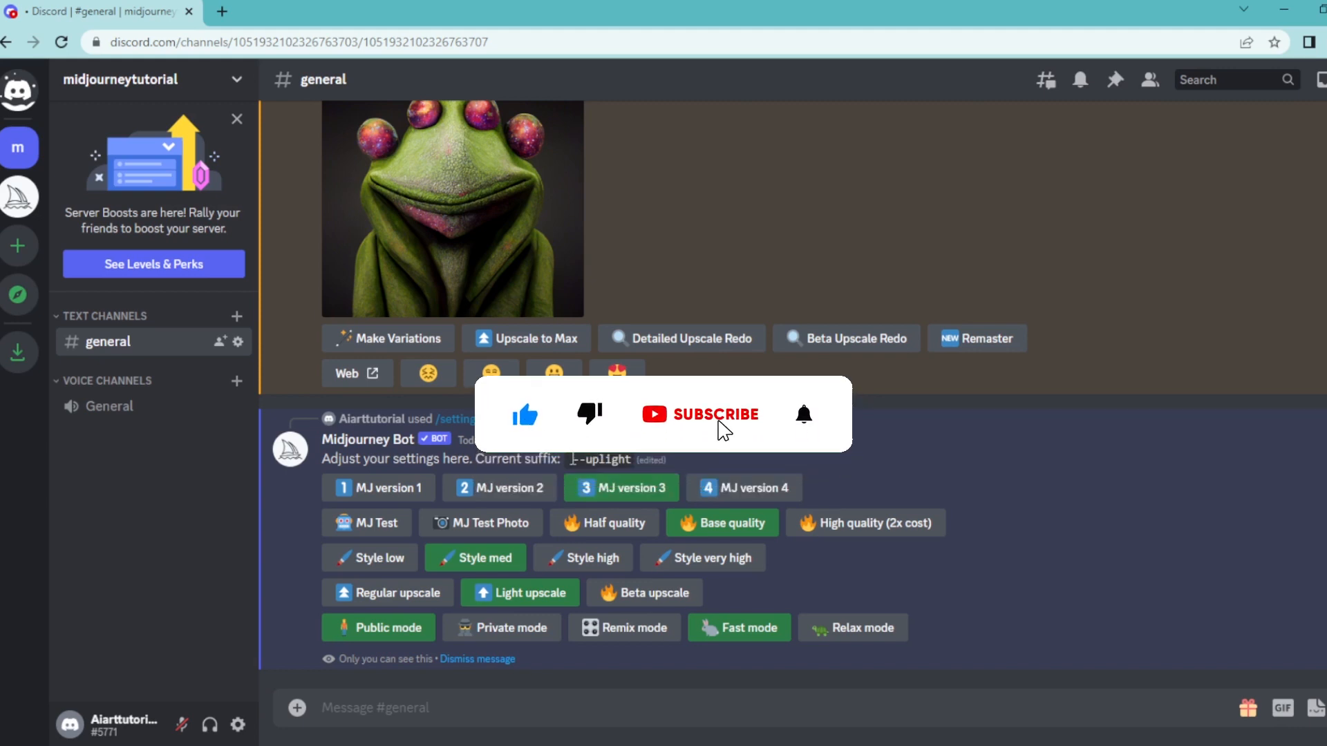